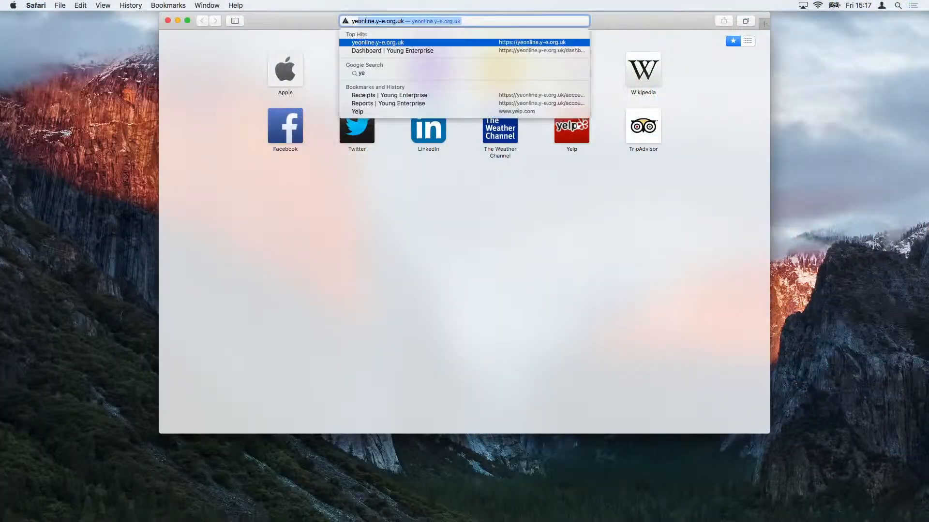
# Step: Load yeonline.y-e.org.uk in Safari and log in with the saved company ID and password
pyautogui.press('Return')
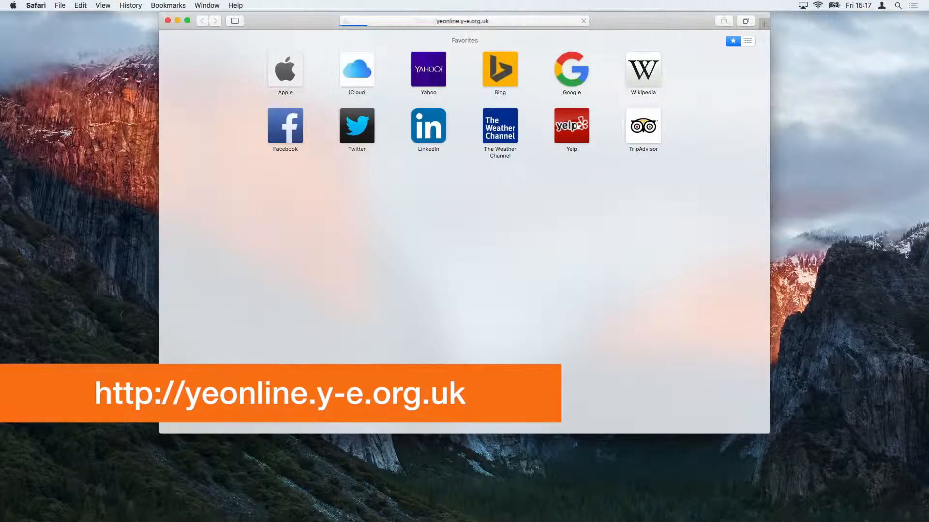
pyautogui.press('Enter')
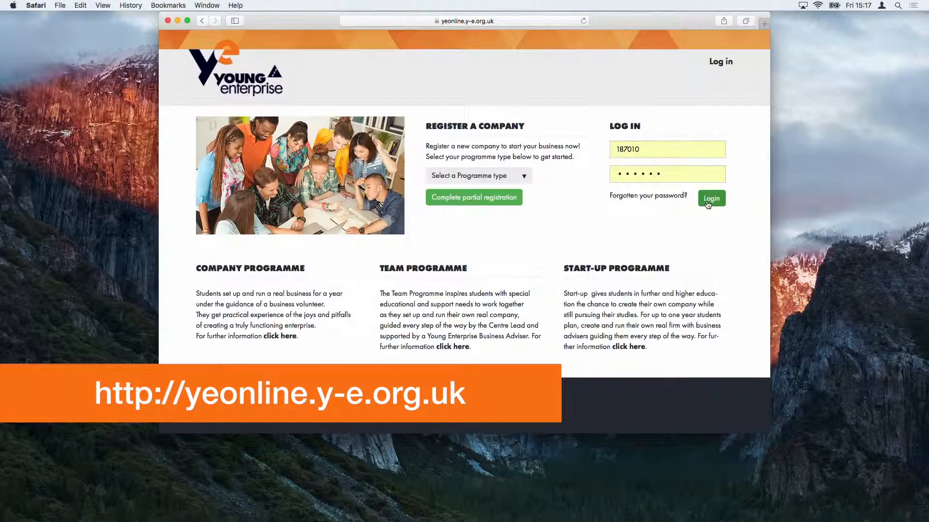
pyautogui.click(710, 198)
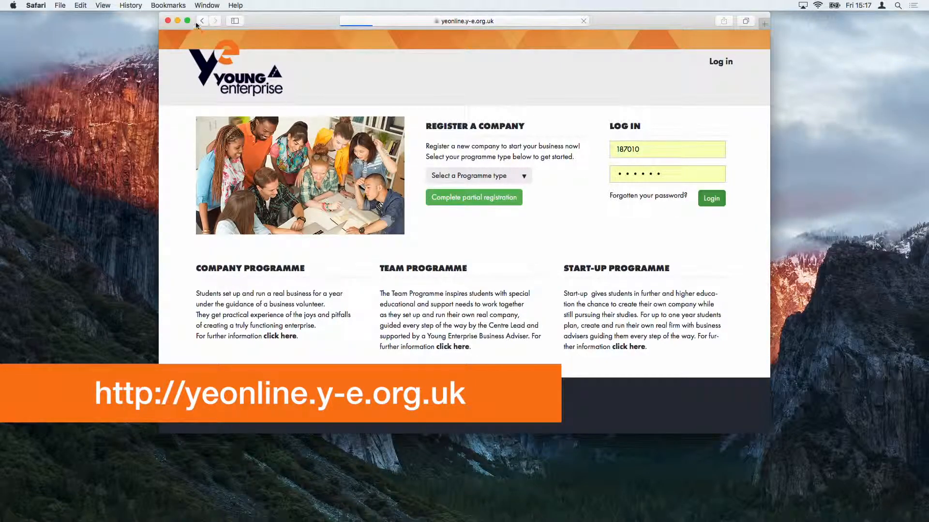
pyautogui.click(711, 198)
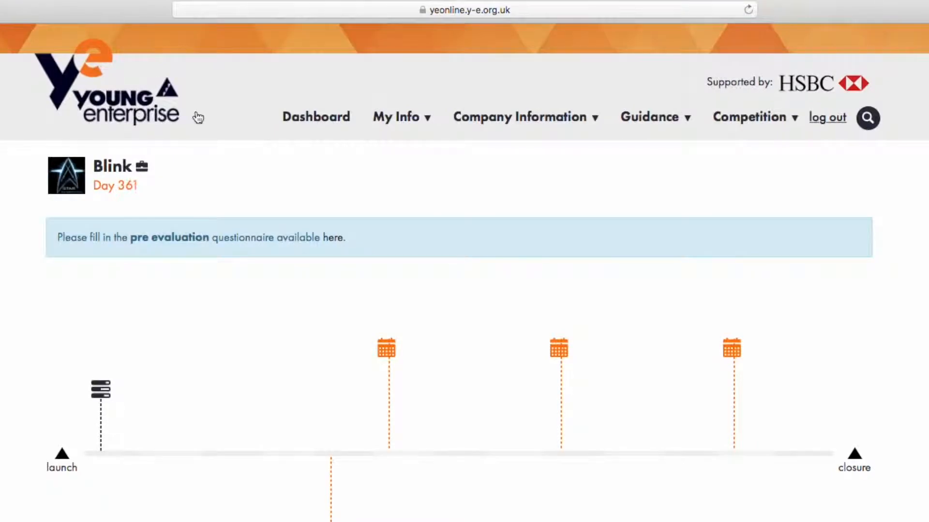
# Step: Open Blink's Company Accounts Payments tab and scroll down to the empty ledger table
pyautogui.click(523, 116)
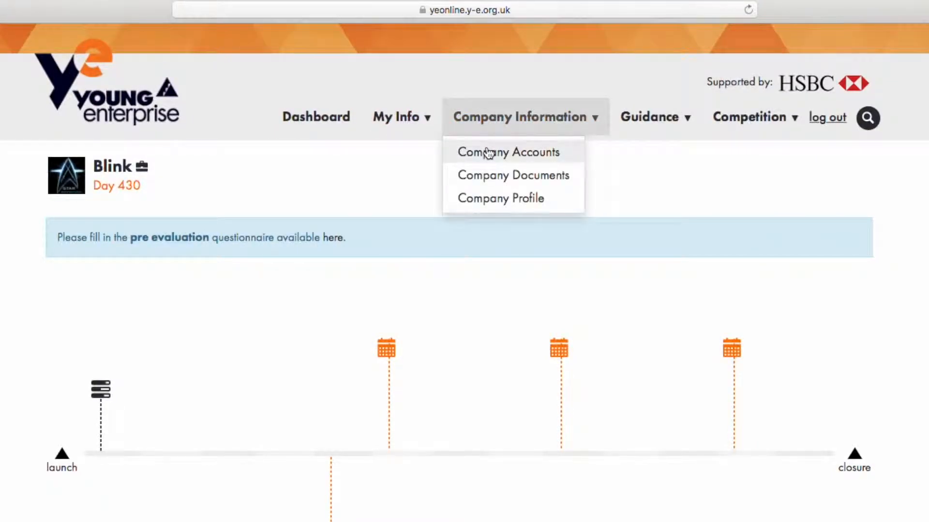
pyautogui.click(508, 152)
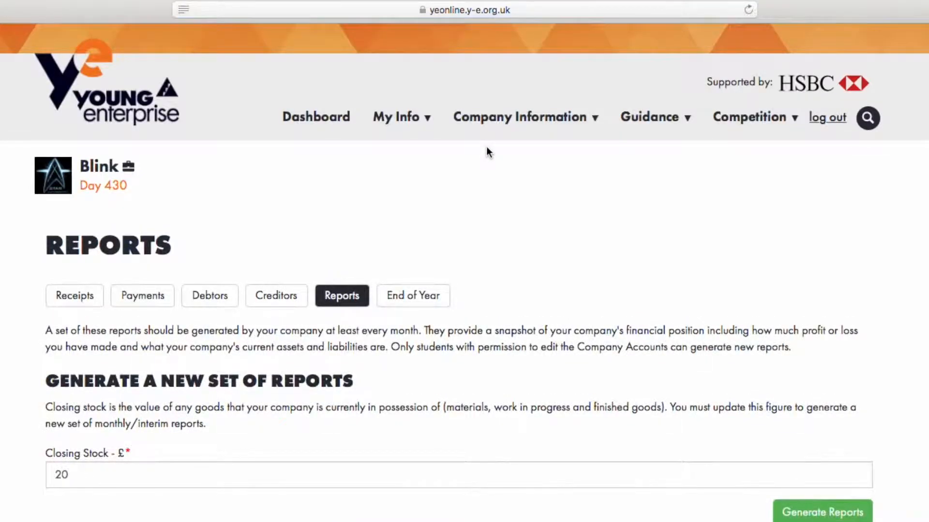
pyautogui.click(153, 295)
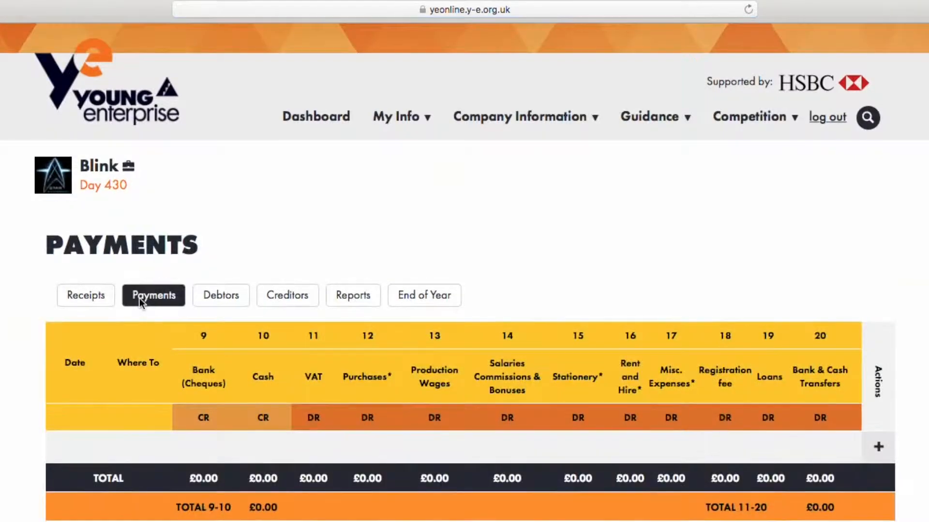
pyautogui.scroll(-3)
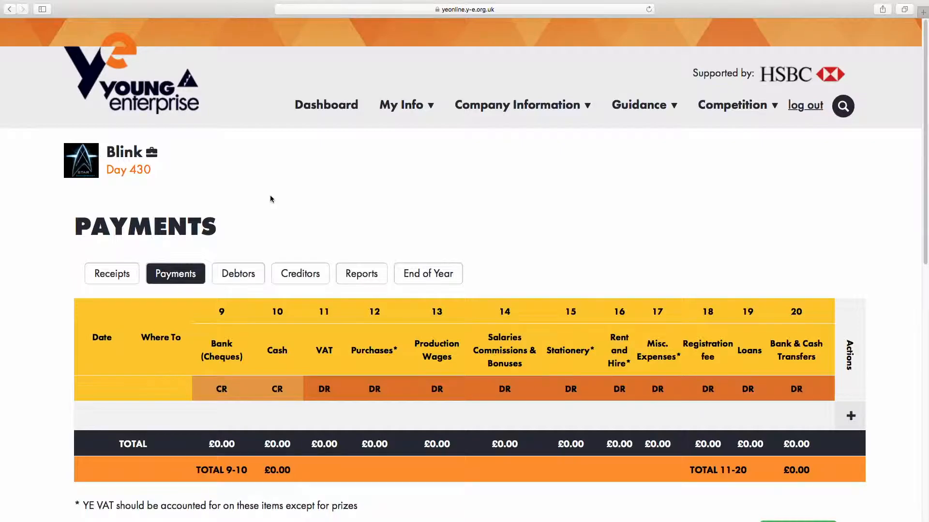
pyautogui.moveTo(286, 194)
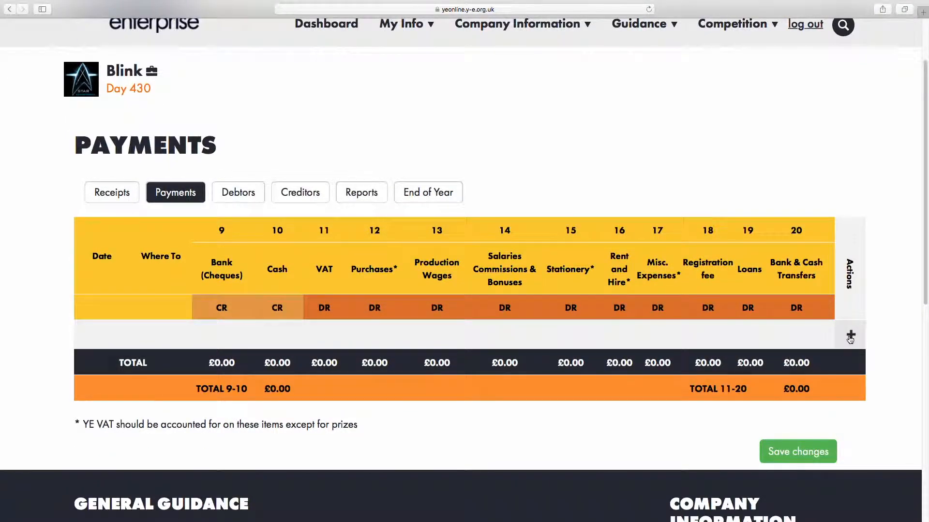
# Step: Add a 23.10.15 payment row to YE Registration with £80.00 under Bank (Cheques)
pyautogui.click(849, 335)
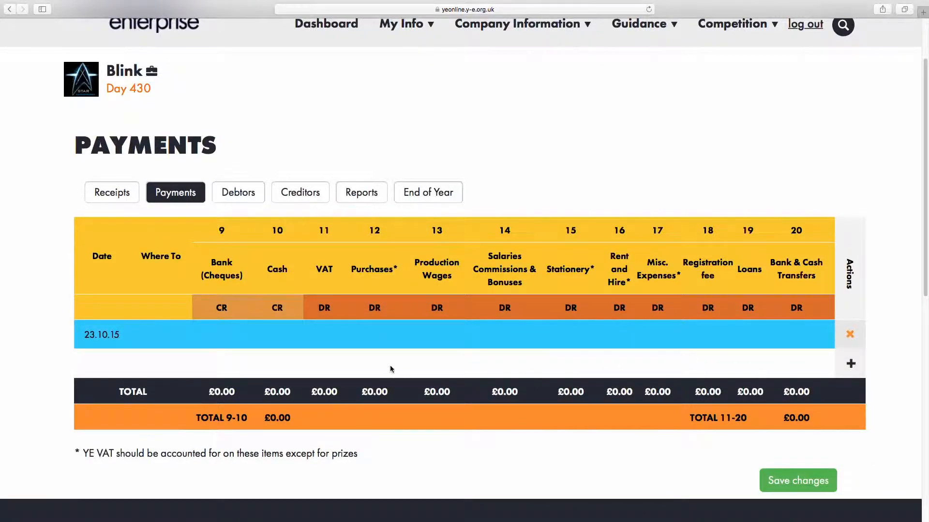
pyautogui.moveTo(248, 354)
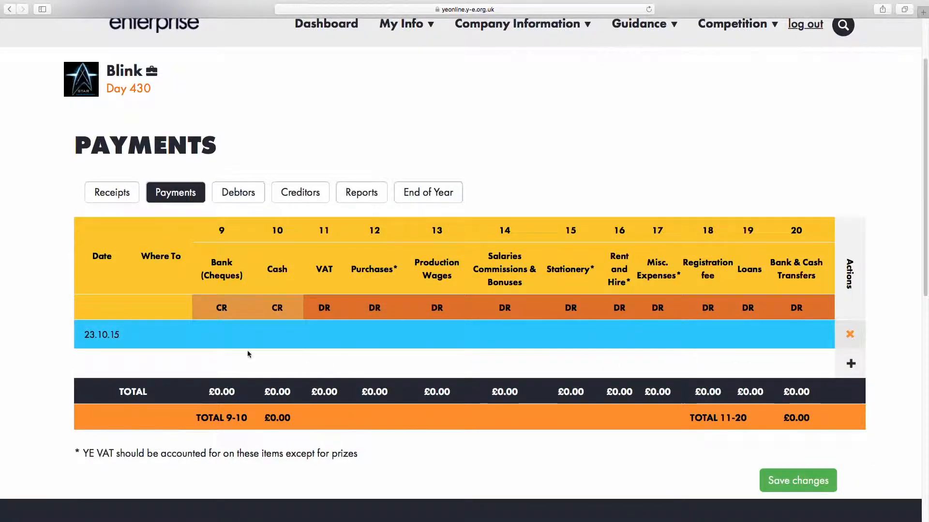
pyautogui.click(160, 334)
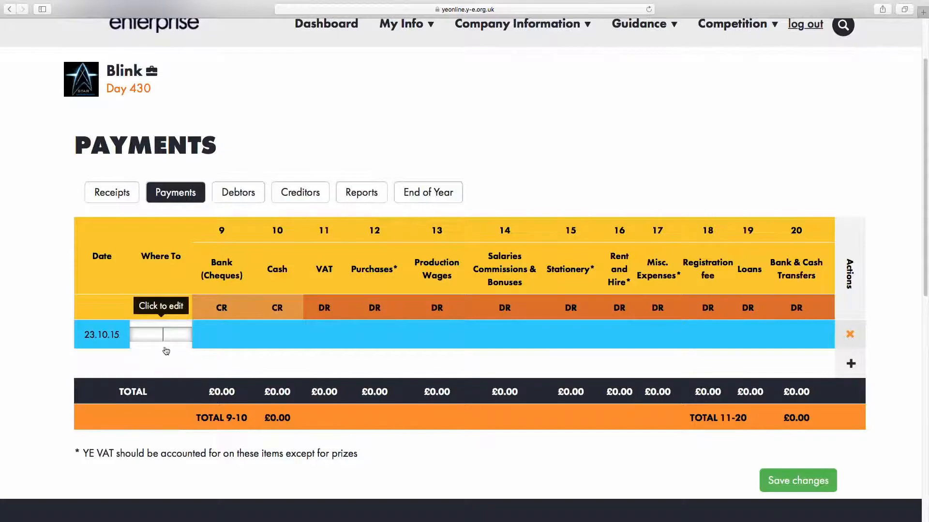
pyautogui.click(160, 335)
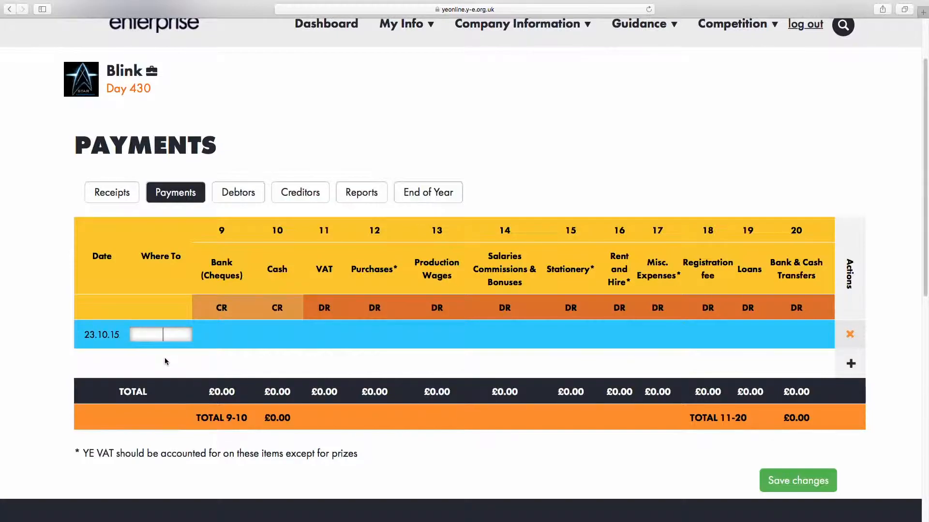
pyautogui.write('YE Registration')
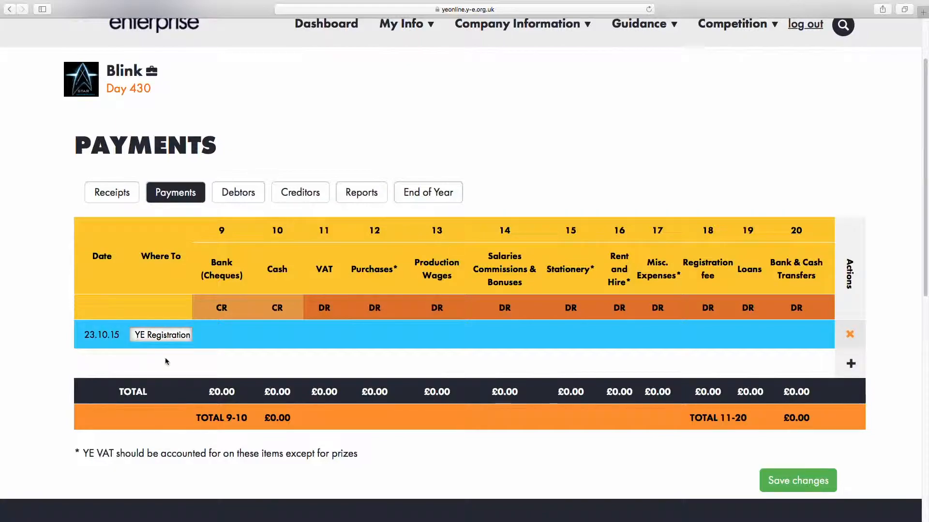
pyautogui.click(221, 334)
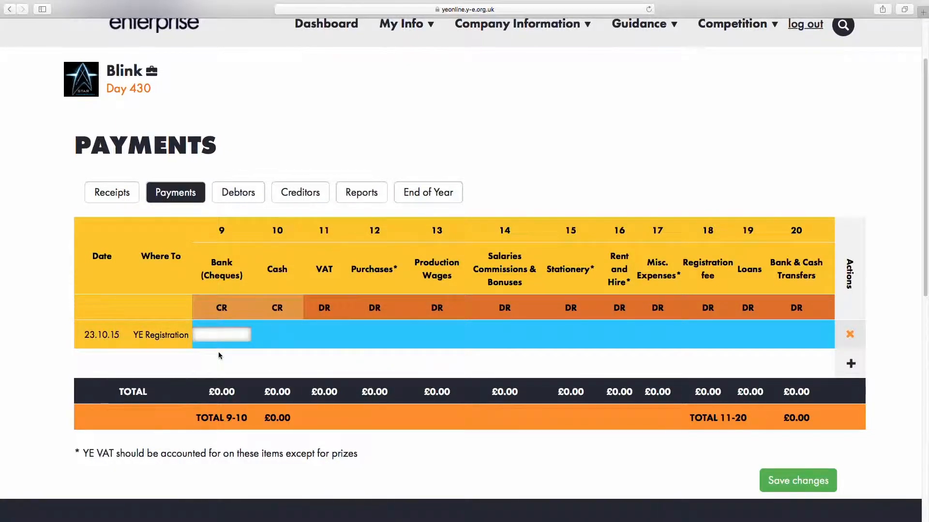
pyautogui.write('80.00')
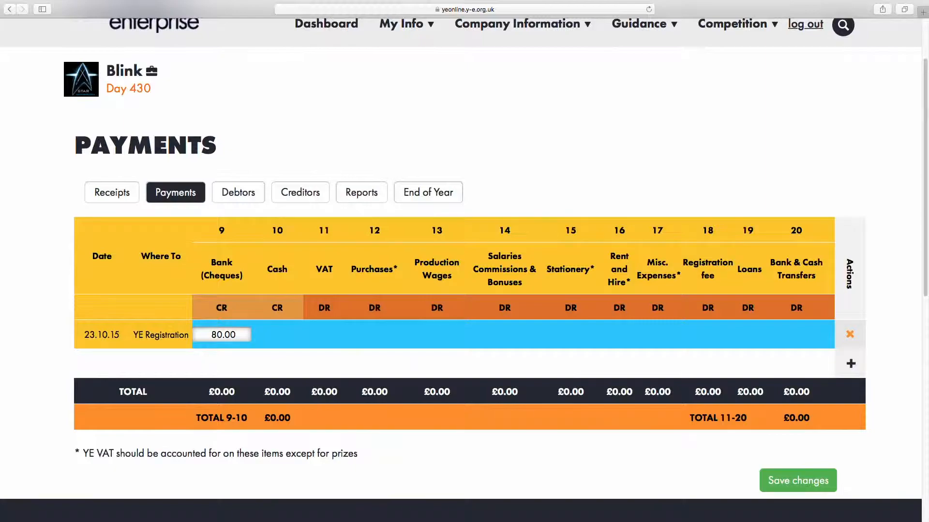
pyautogui.click(797, 481)
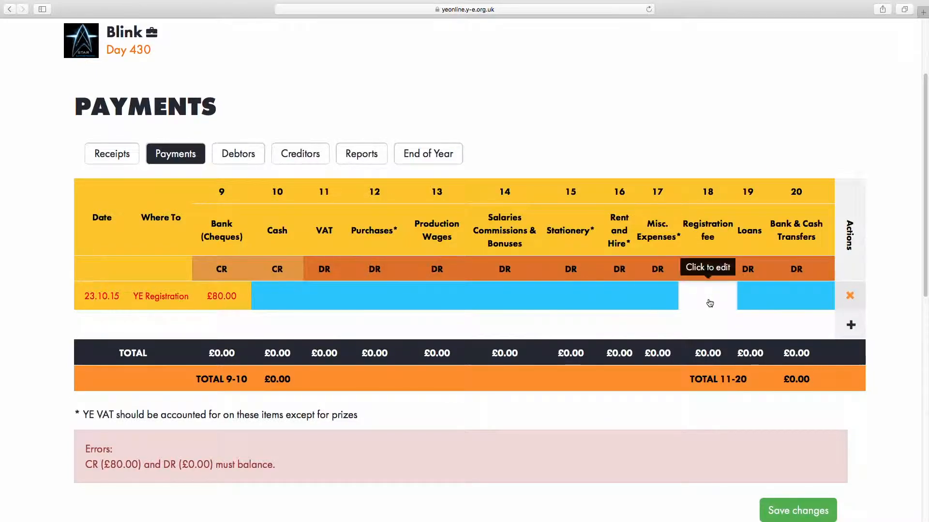
# Step: Enter 80.00 as the YE Registration row's Registration fee
pyautogui.click(706, 295)
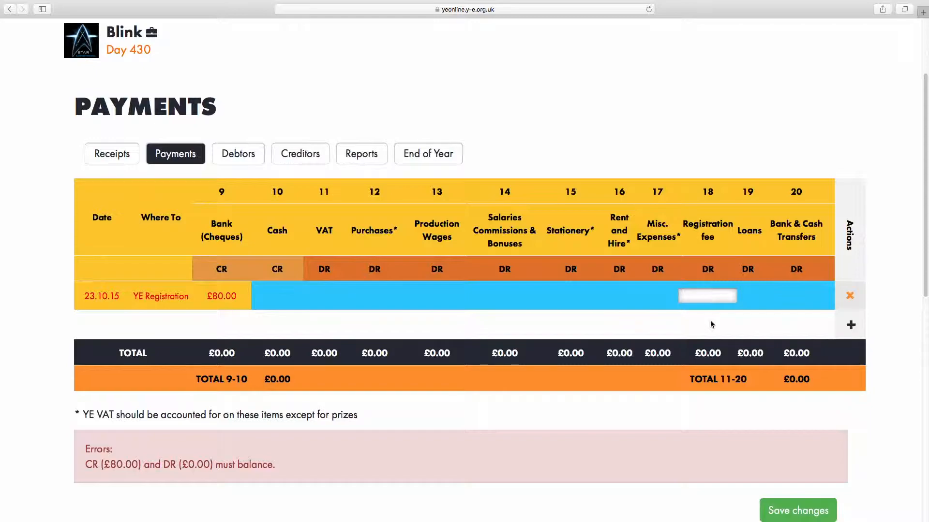
pyautogui.write('80.00')
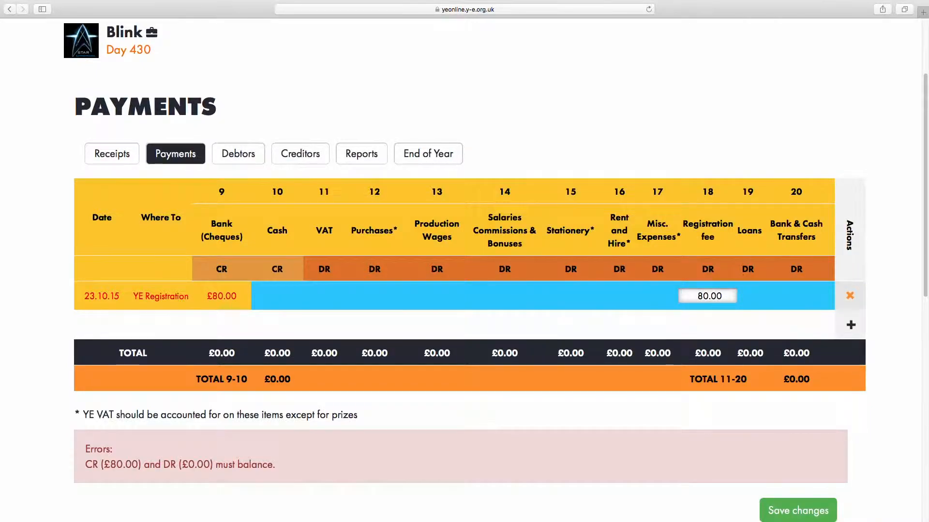
pyautogui.moveTo(710, 328)
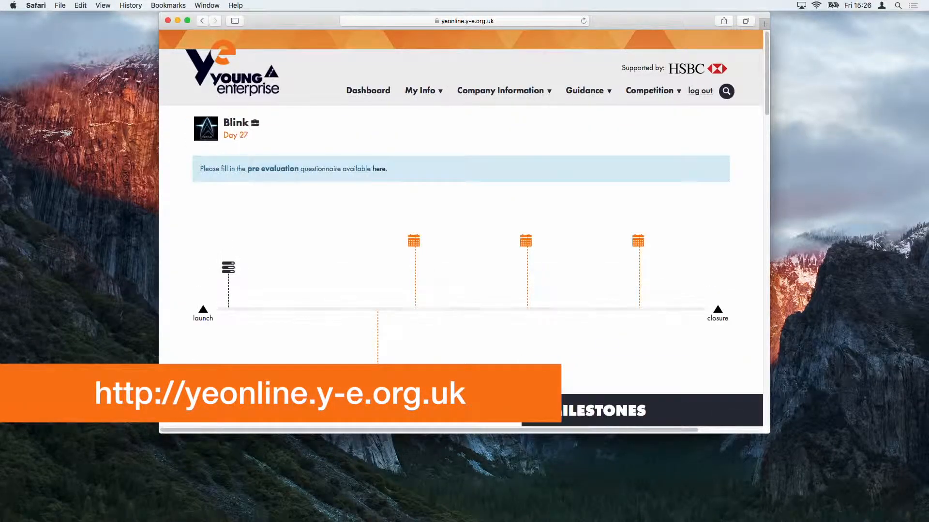
# Step: Return to the Company Accounts Payments sheet below the YE Registration entry
pyautogui.click(501, 91)
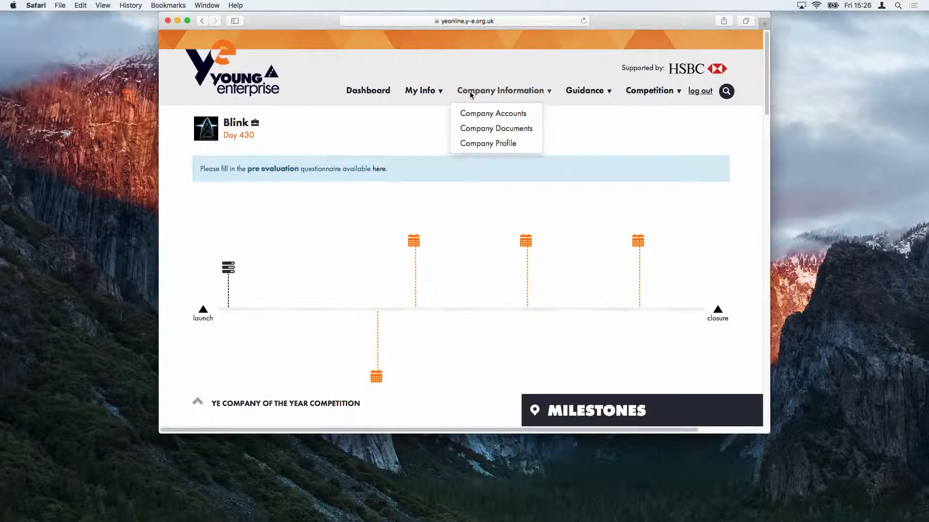
pyautogui.click(493, 113)
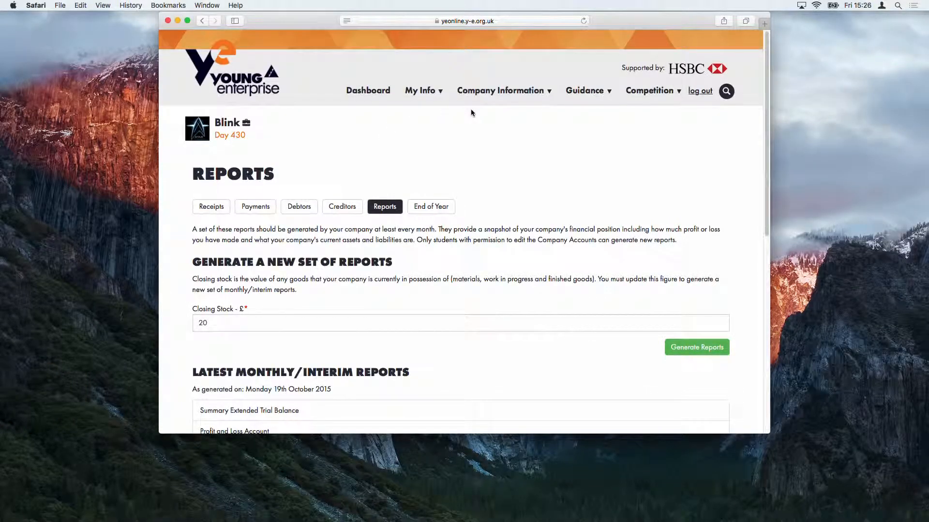
pyautogui.click(262, 207)
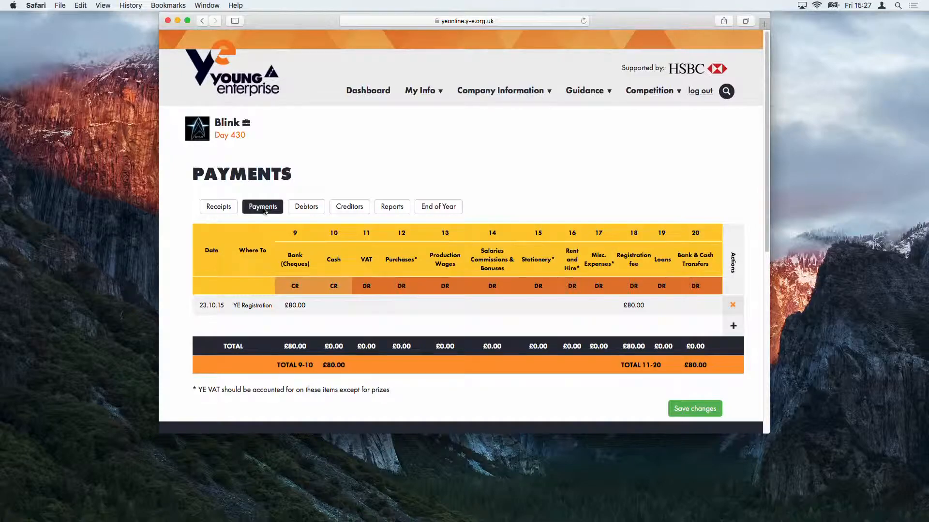
pyautogui.scroll(-3)
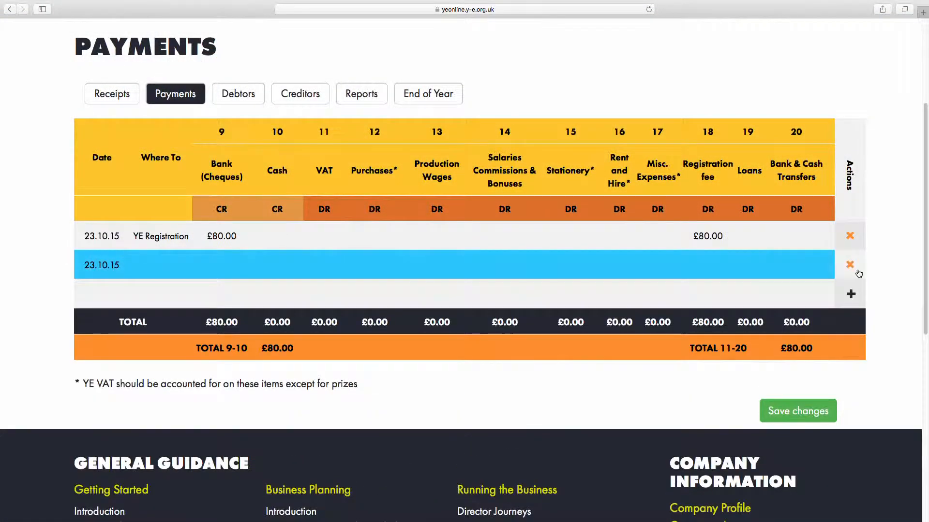
# Step: Fill the new row with payee Mugs'r'us and £21.00 in Bank (Cheques)
pyautogui.click(160, 264)
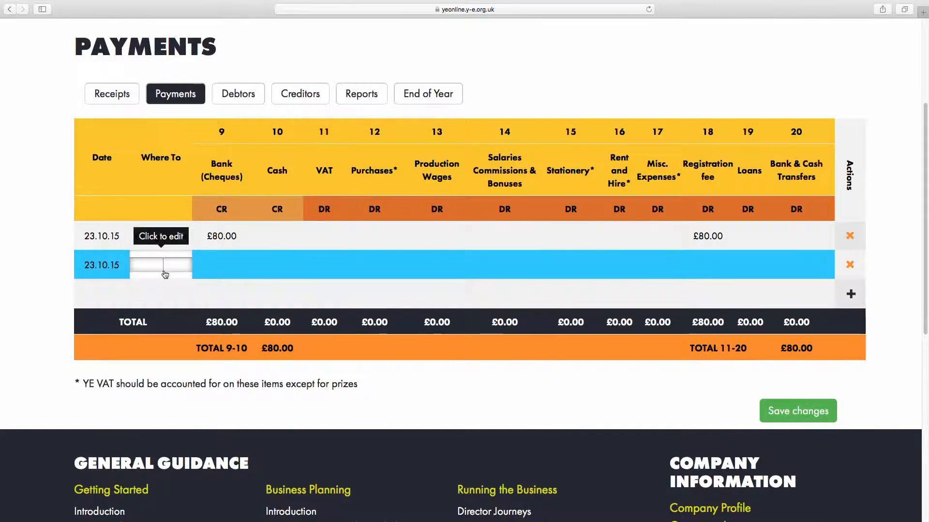
pyautogui.write('M')
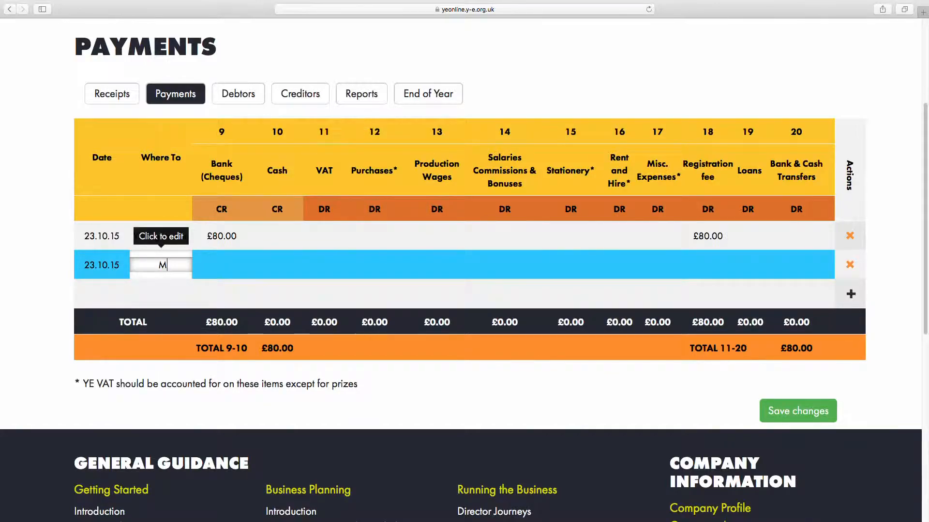
pyautogui.write("ugs'r'i")
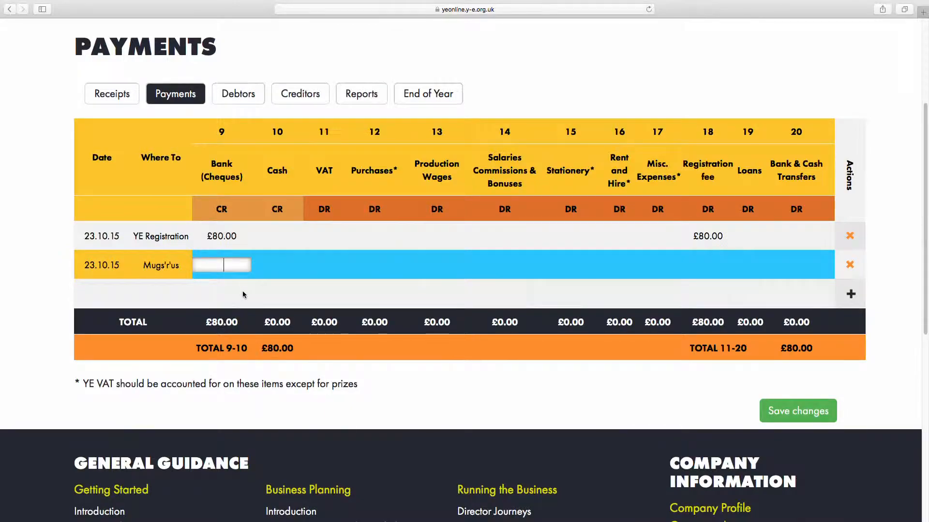
pyautogui.write('21.')
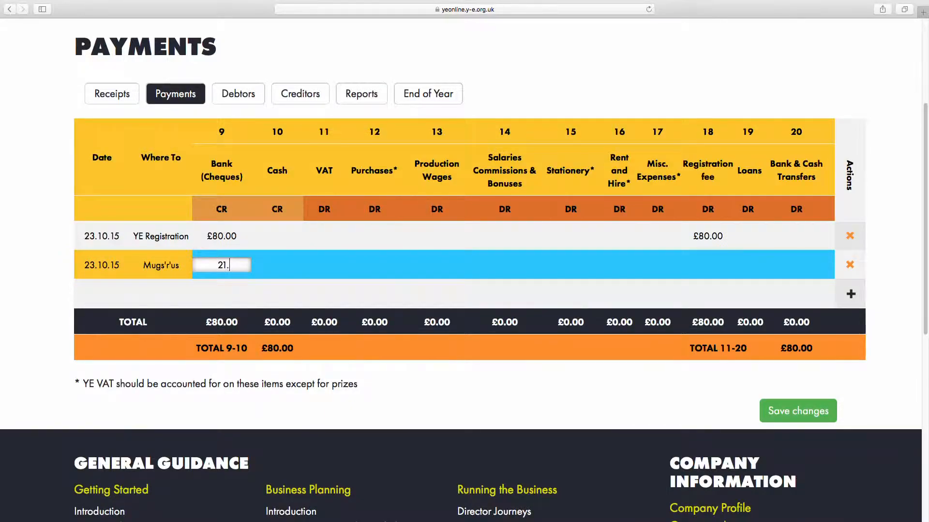
pyautogui.click(797, 410)
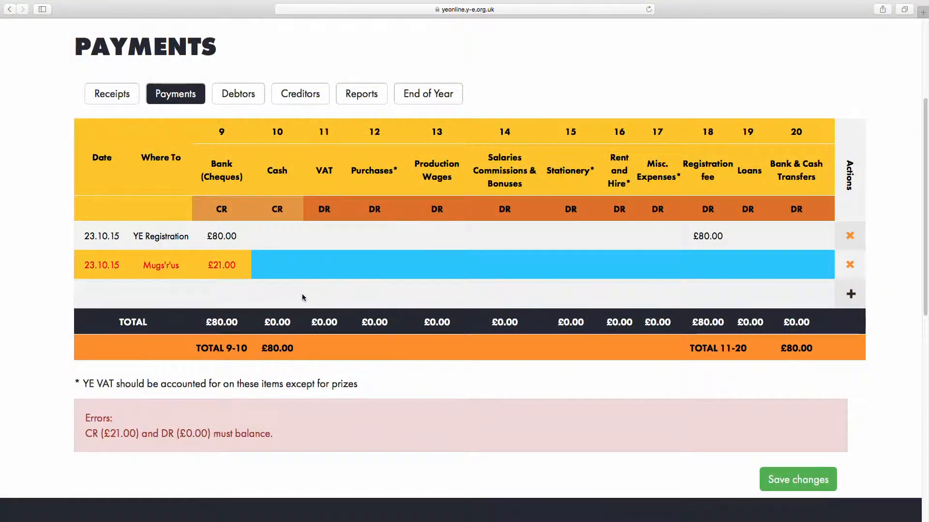
# Step: Give Mugs'r'us £17.50 Purchases and £3.50 VAT, then save the sheet
pyautogui.click(374, 265)
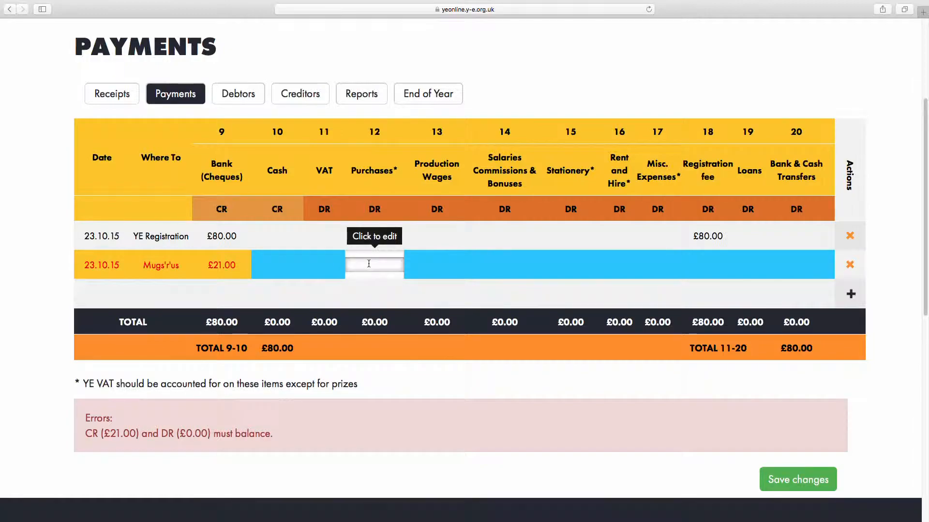
pyautogui.write('17.50')
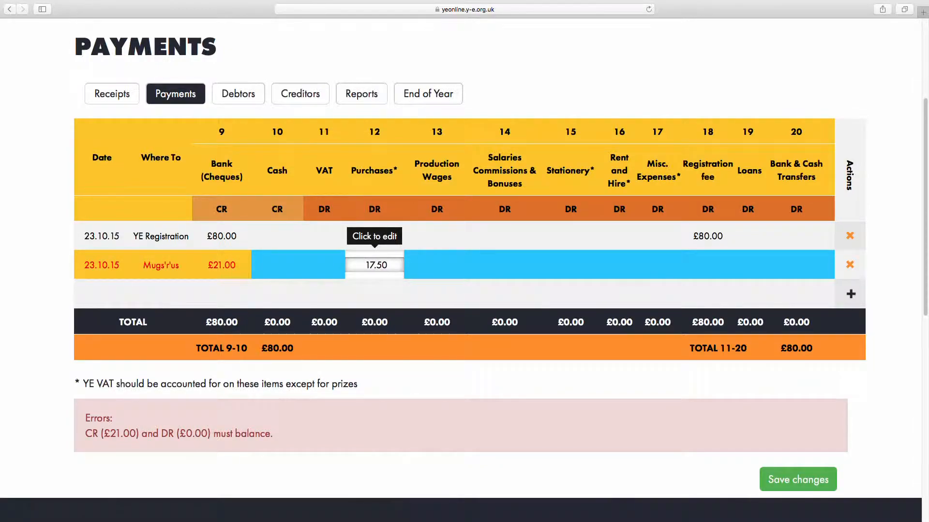
pyautogui.write('3.50')
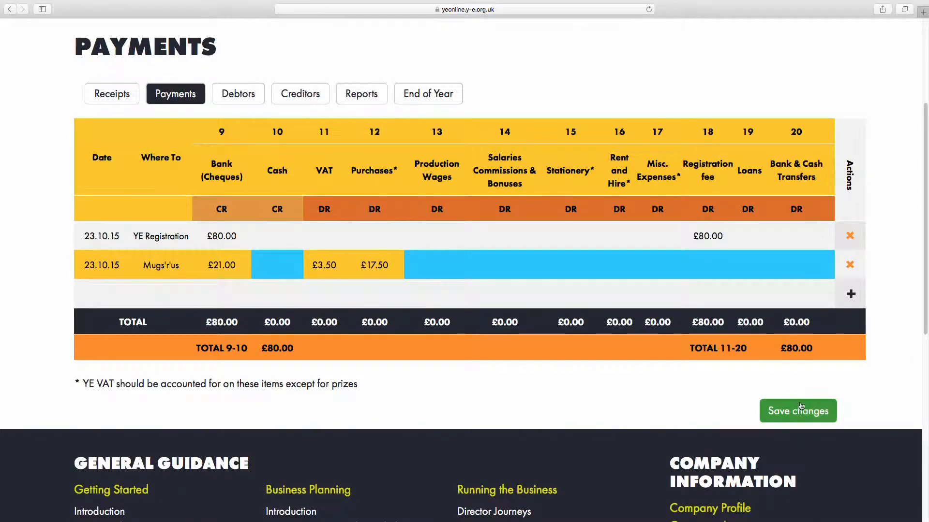
pyautogui.click(797, 410)
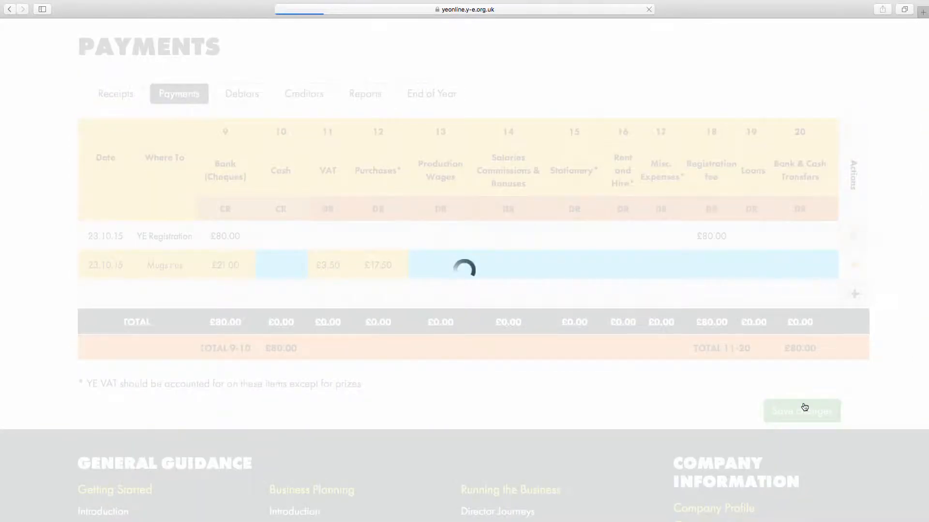
pyautogui.click(797, 411)
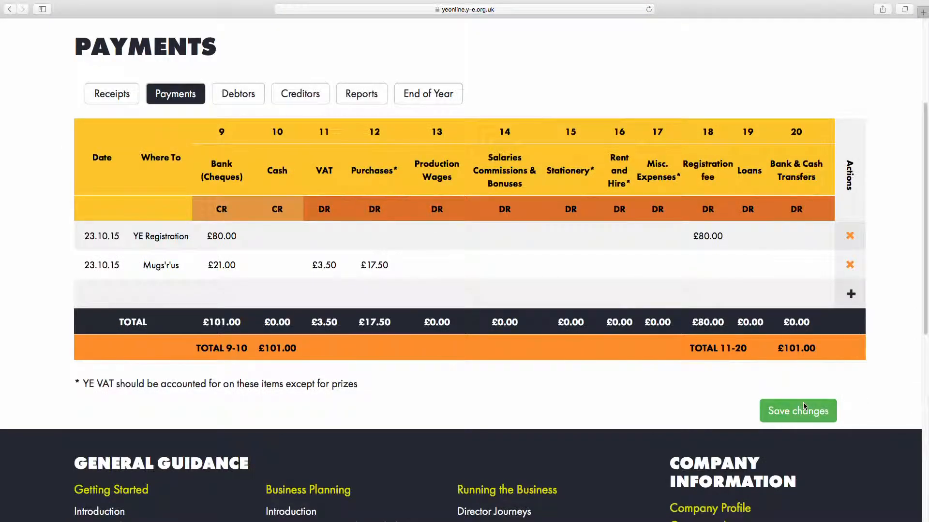
pyautogui.moveTo(709, 386)
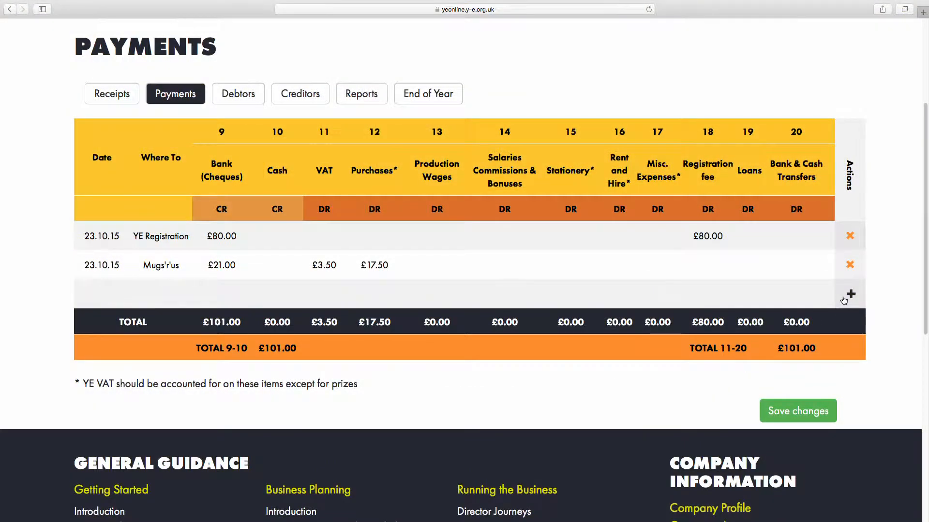
# Step: Add a WHSmith row with £1.60 cash, £0.26 VAT, £1.34 purchases, and save
pyautogui.click(849, 294)
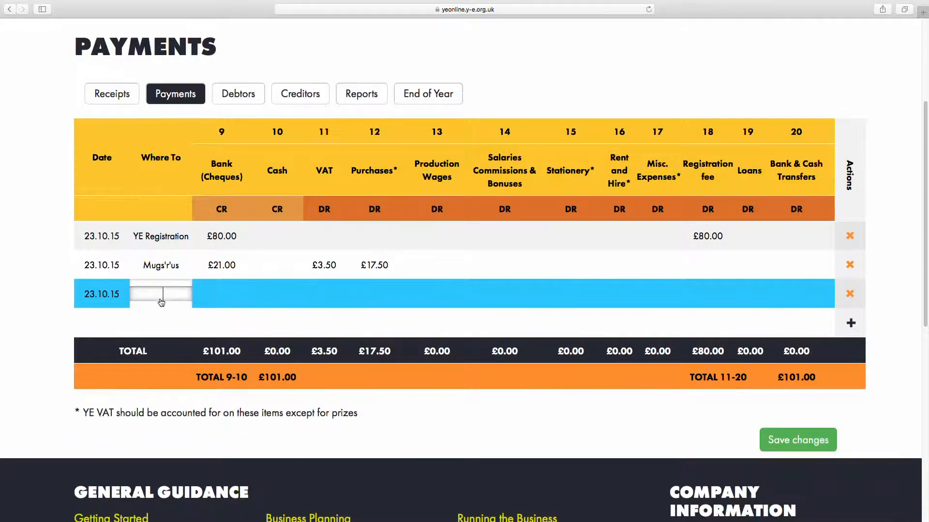
pyautogui.write('WHSmith')
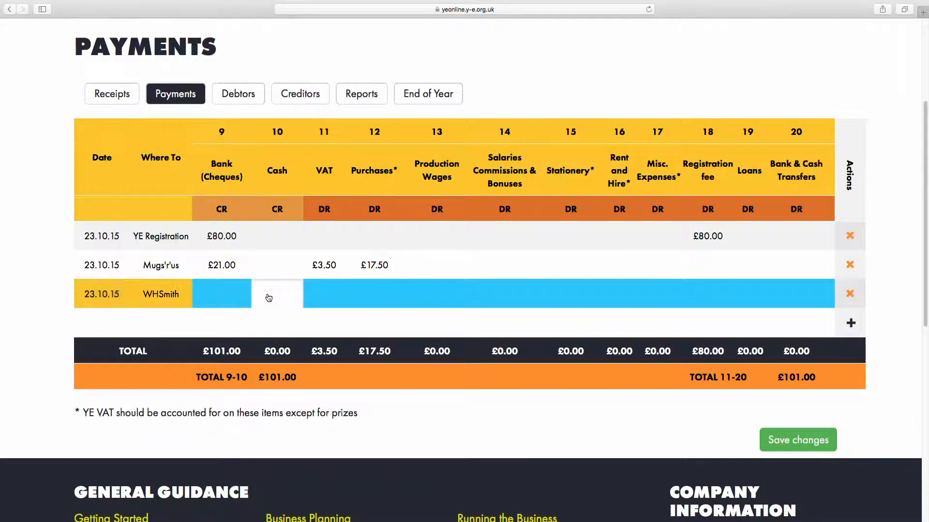
pyautogui.write('1.60')
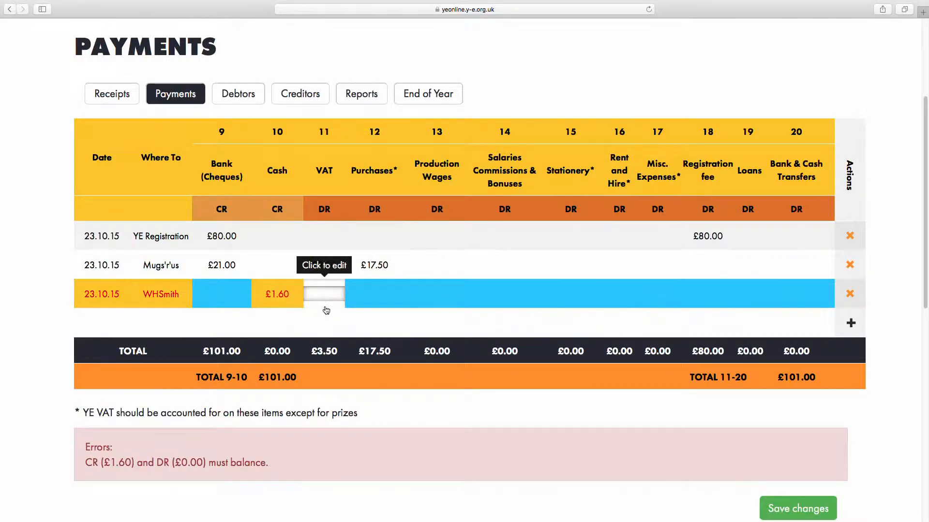
pyautogui.write('.26')
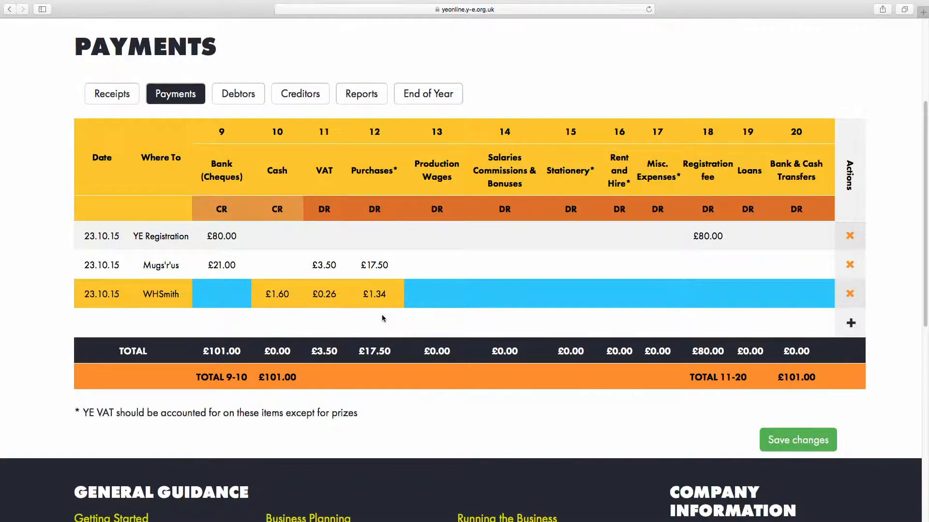
pyautogui.moveTo(682, 396)
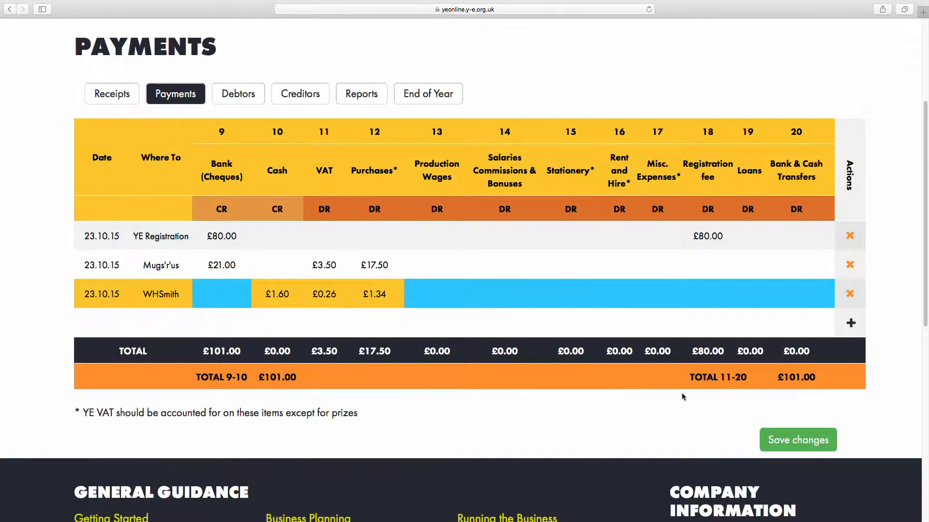
pyautogui.click(796, 440)
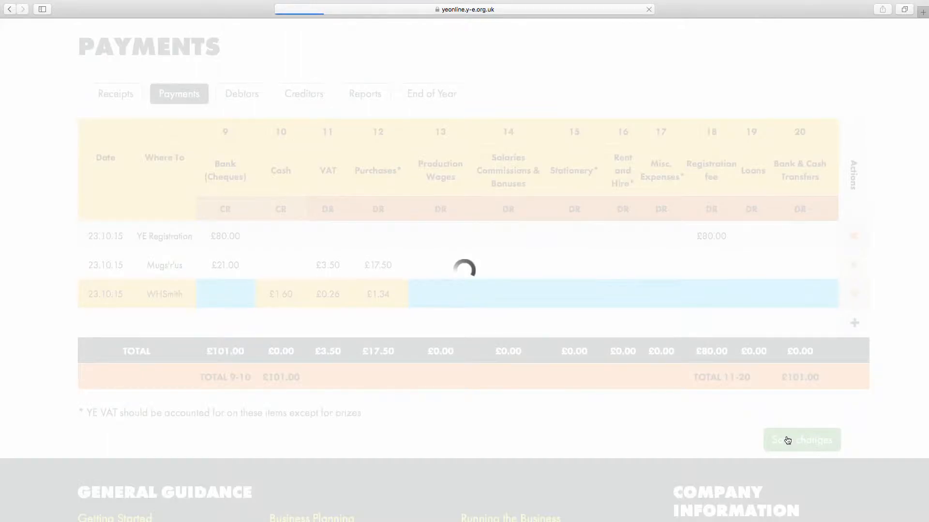